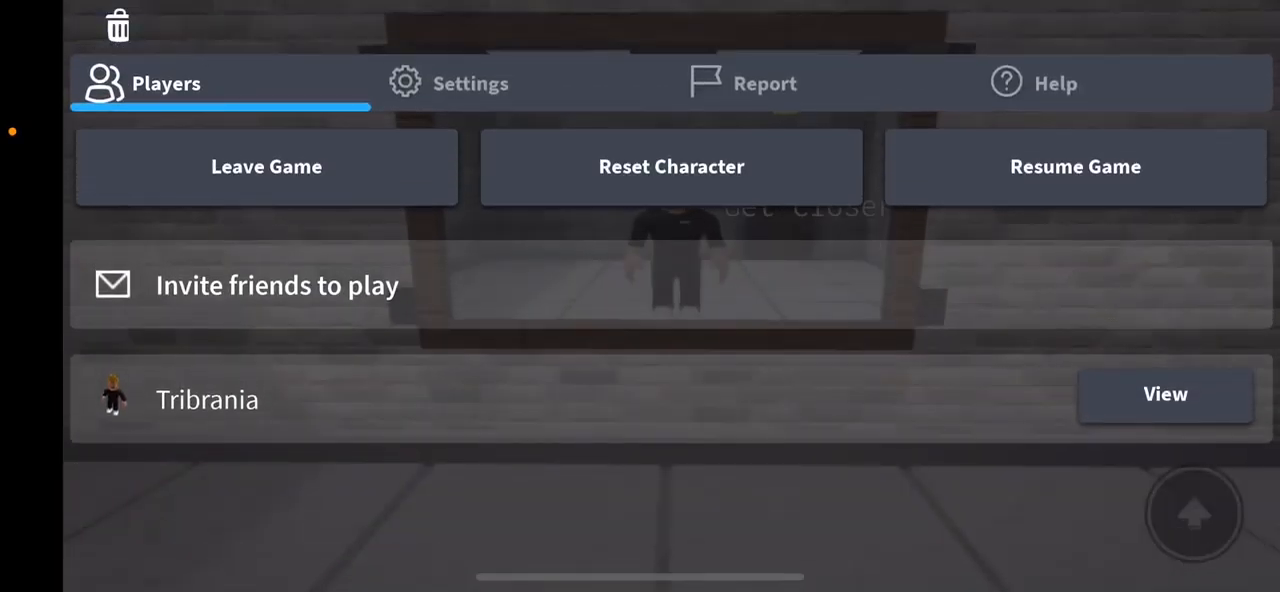
# Resume the game to return to exploring the red-lit brick corridors.
pyautogui.click(1076, 166)
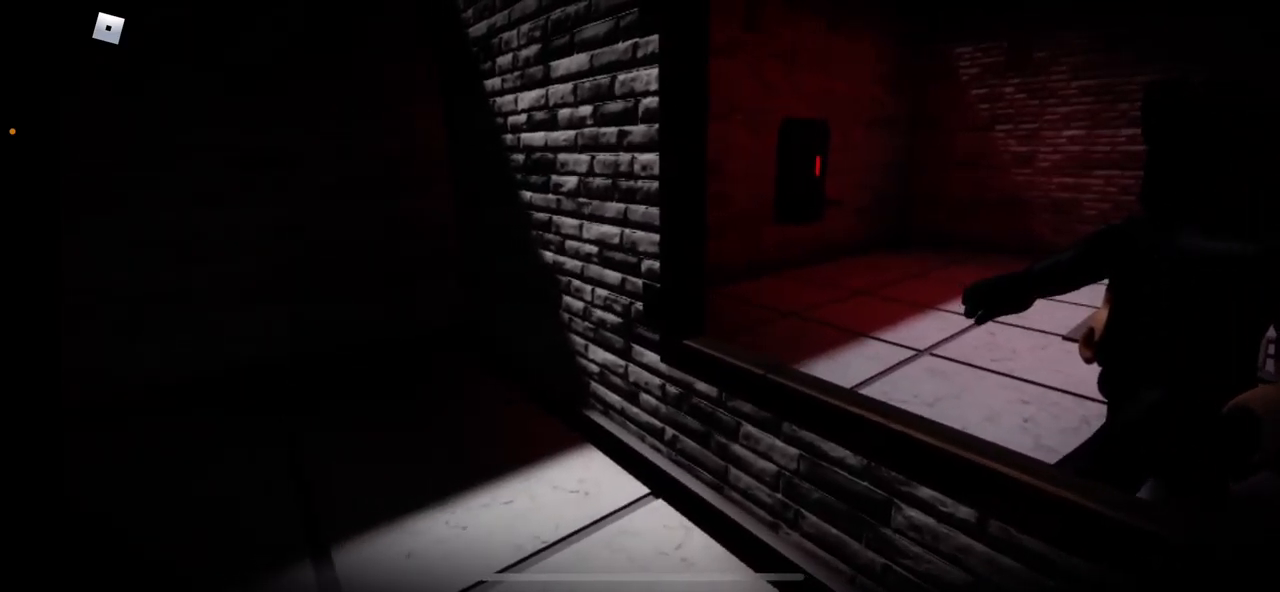
pyautogui.moveTo(640, 296)
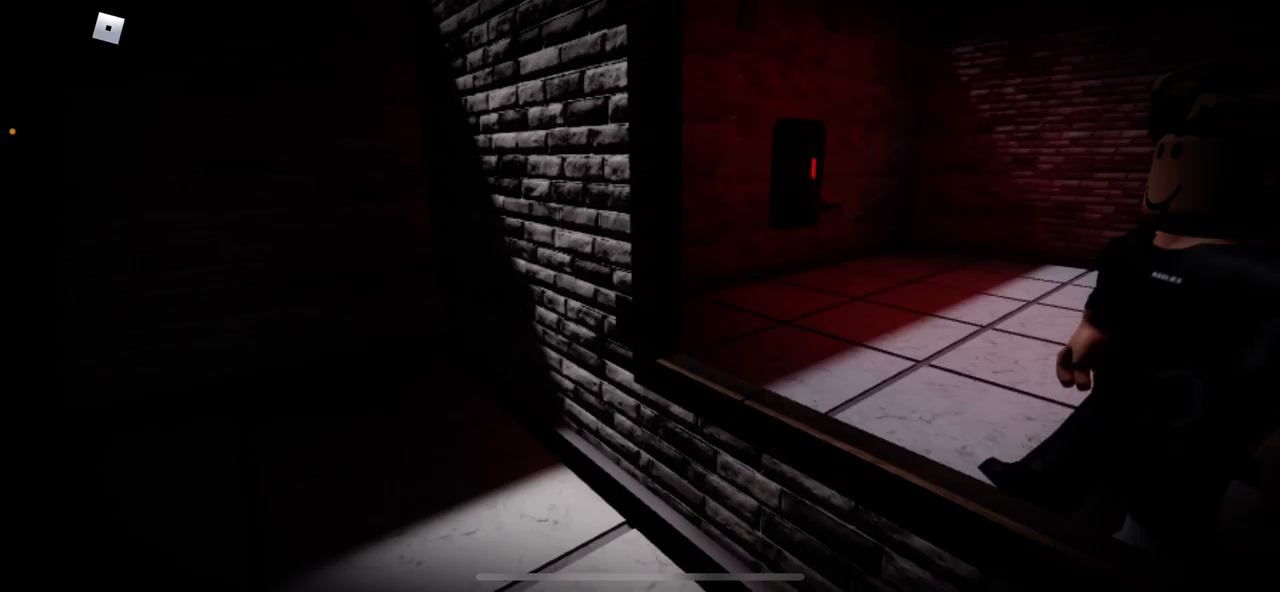